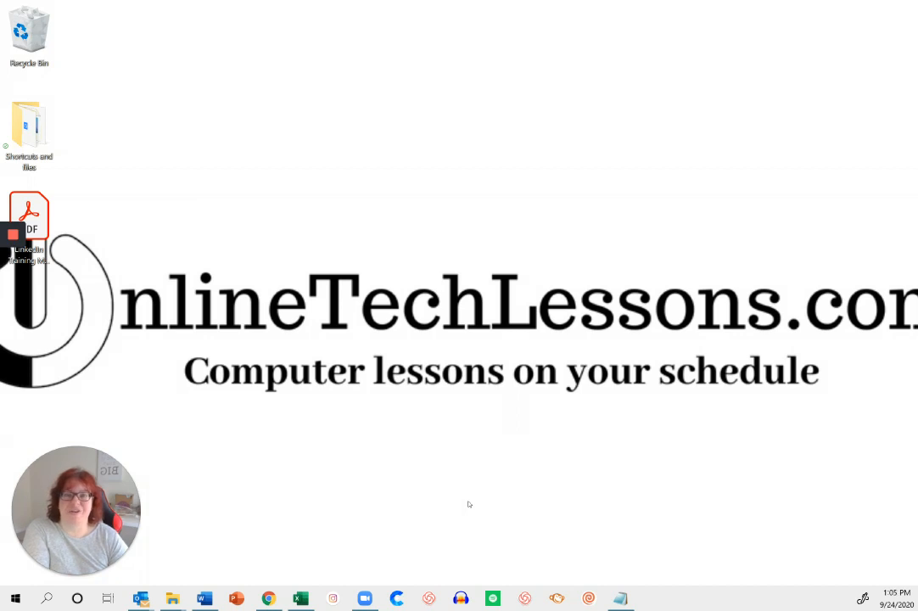
mouse_move(515, 511)
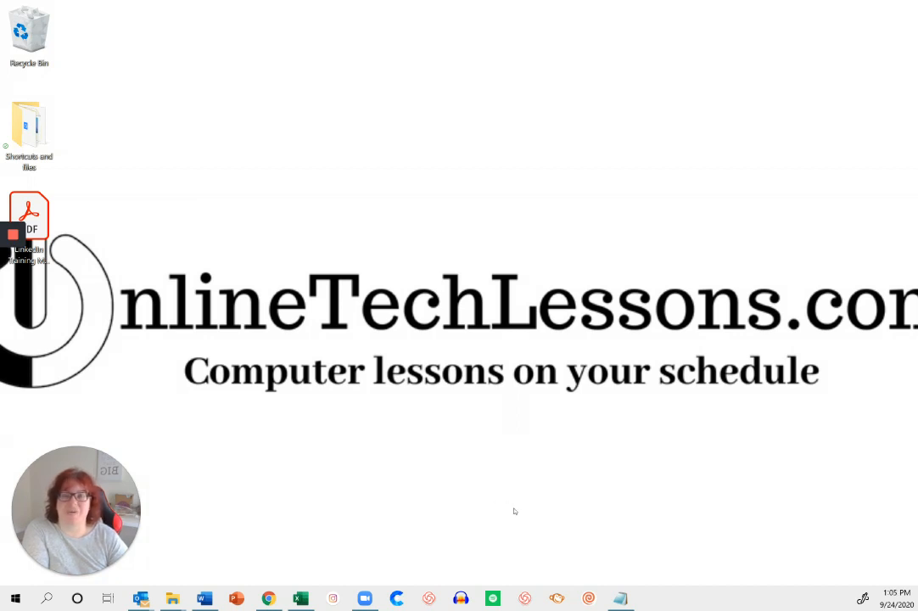
mouse_move(533, 519)
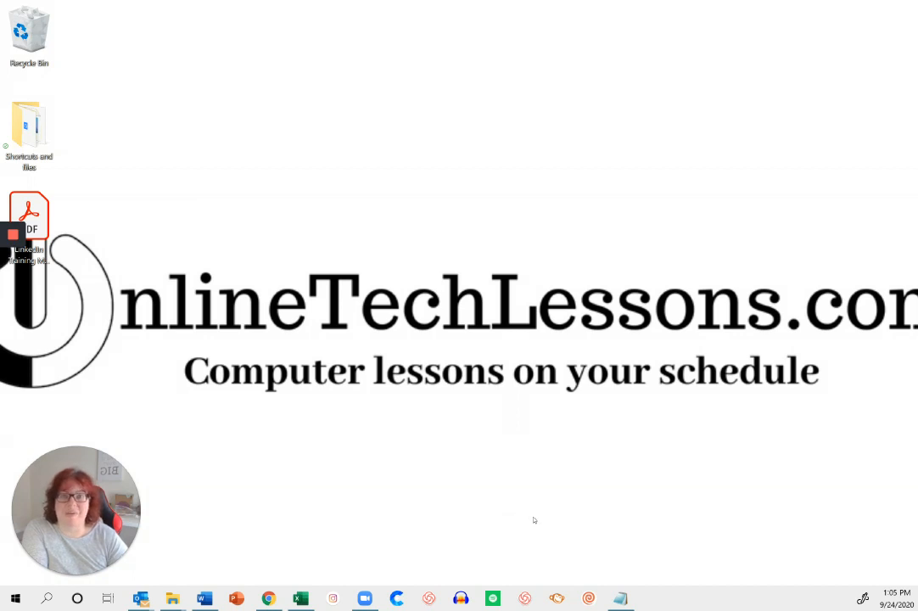
mouse_move(465, 513)
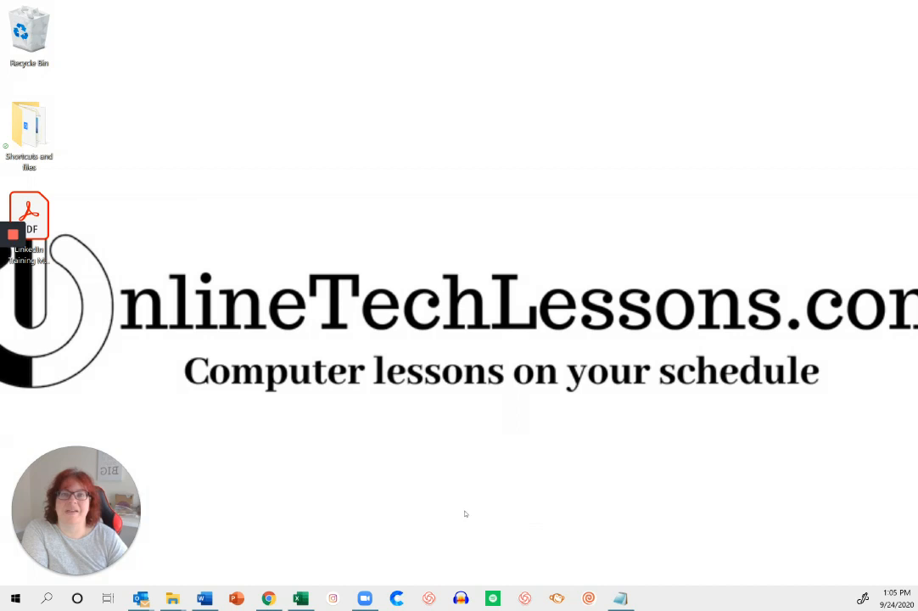
mouse_move(359, 500)
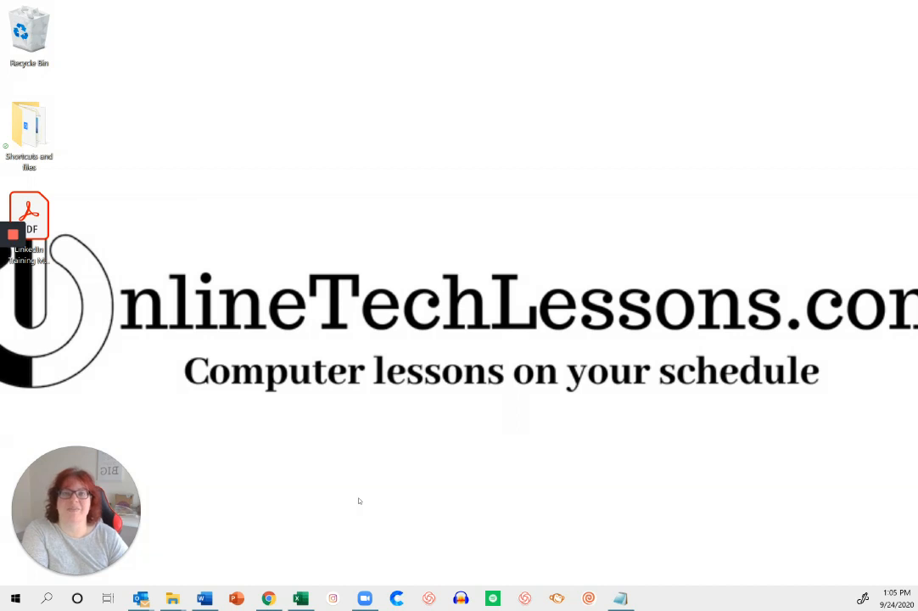
mouse_move(356, 546)
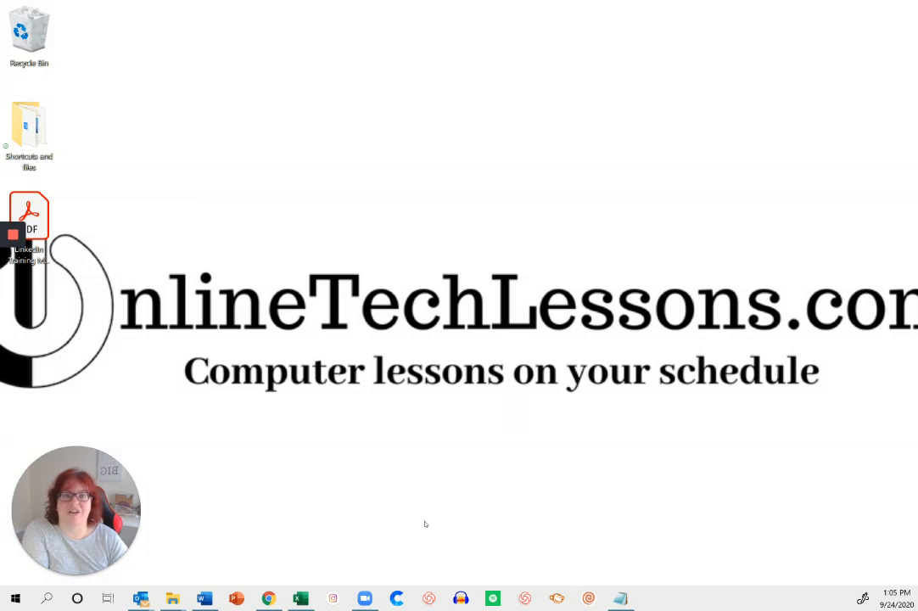
mouse_move(620, 431)
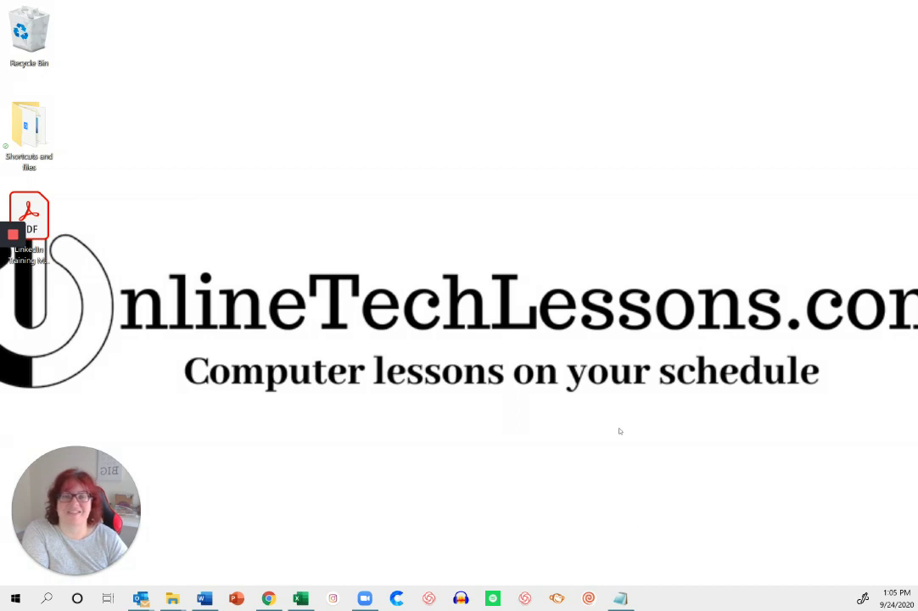